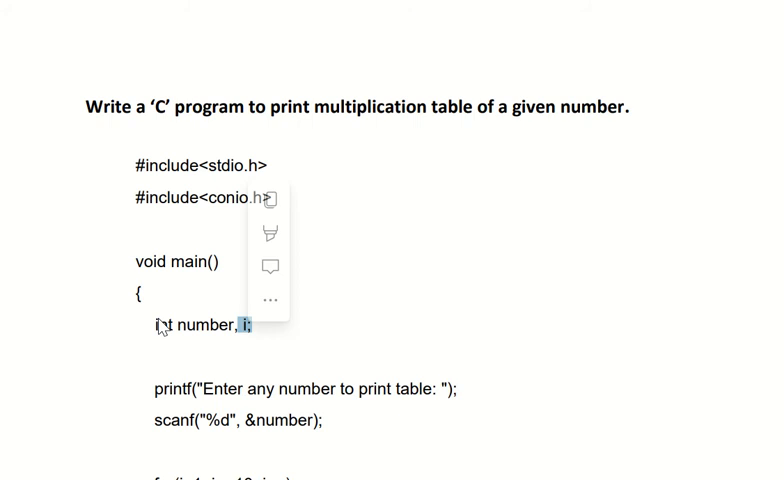
mouse_move(206, 330)
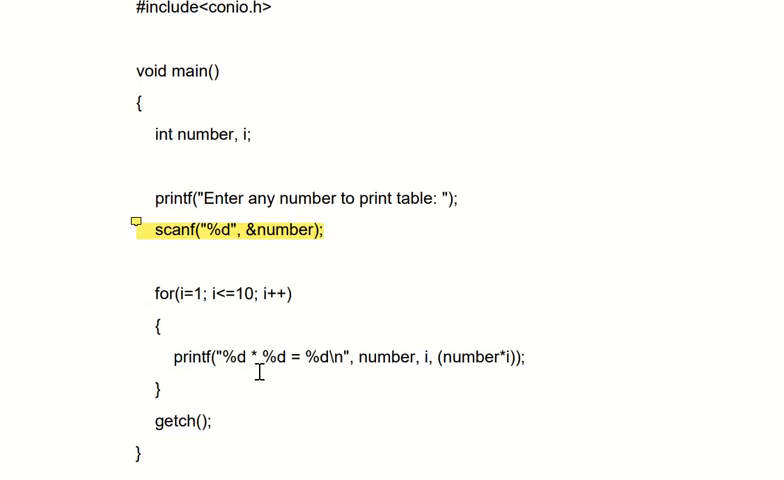
mouse_move(176, 292)
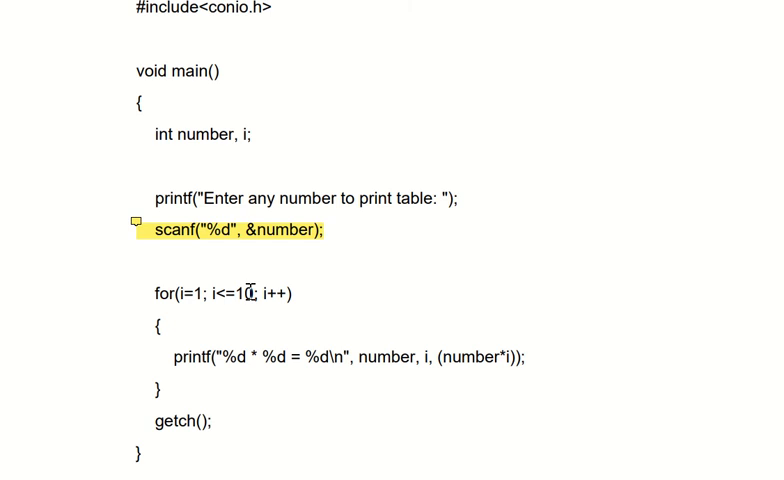
mouse_move(200, 292)
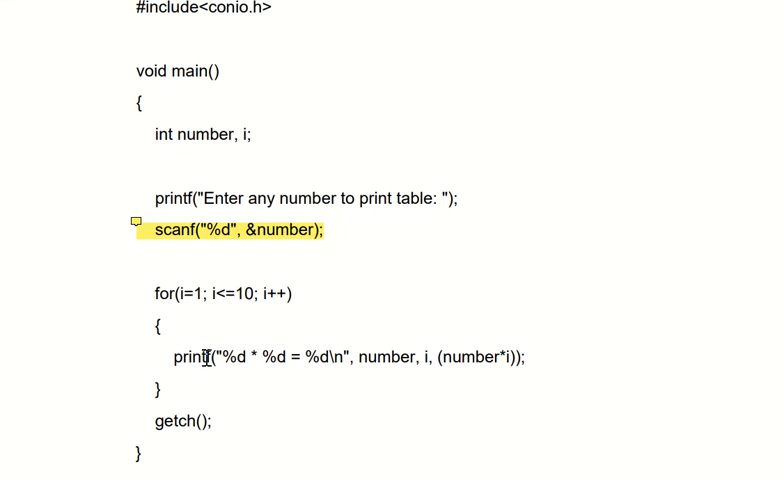
mouse_move(244, 356)
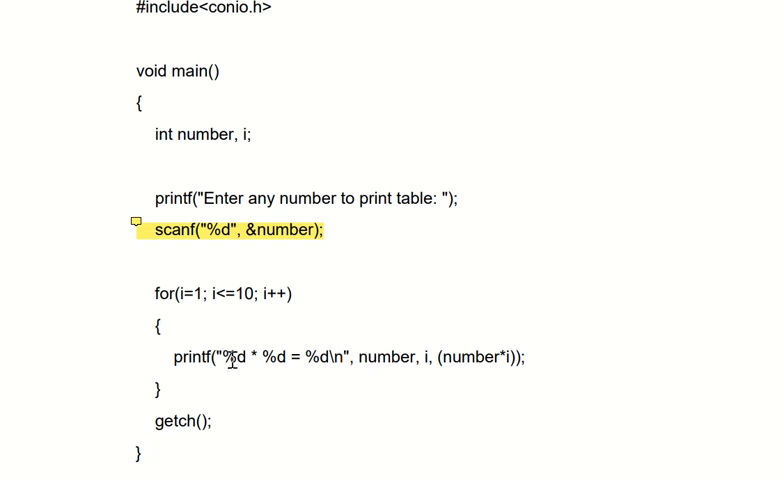
mouse_move(456, 388)
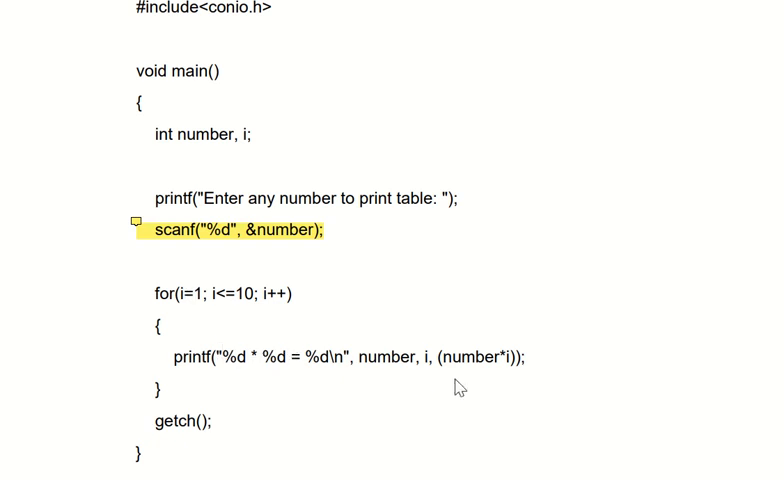
mouse_move(464, 360)
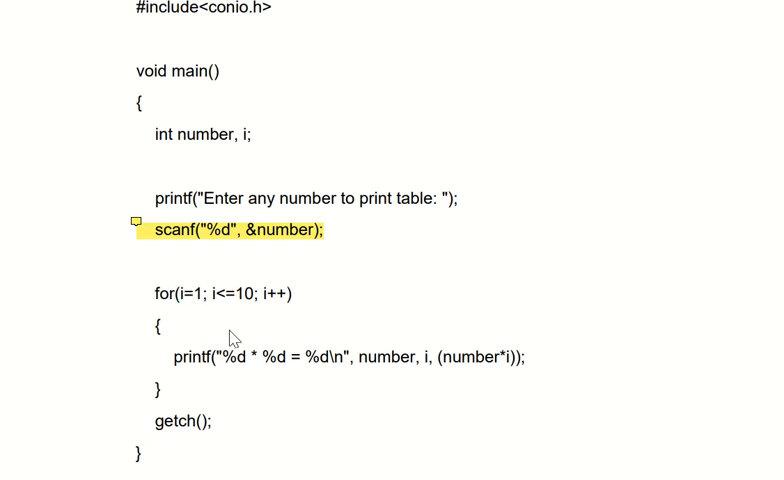
mouse_move(232, 388)
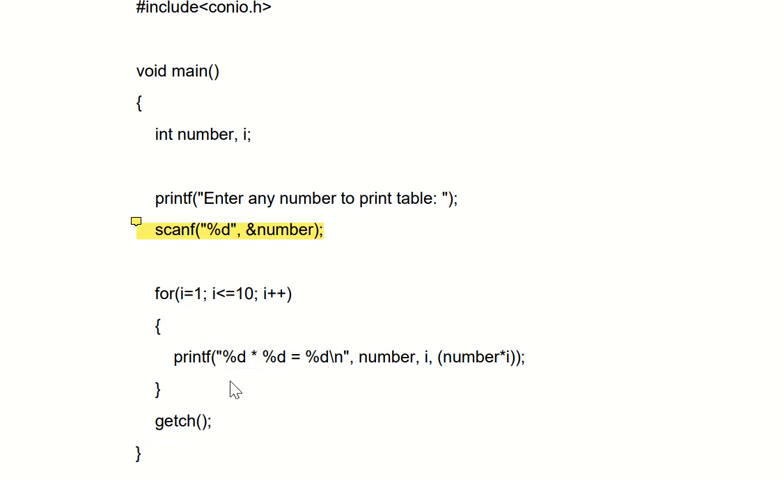
mouse_move(278, 308)
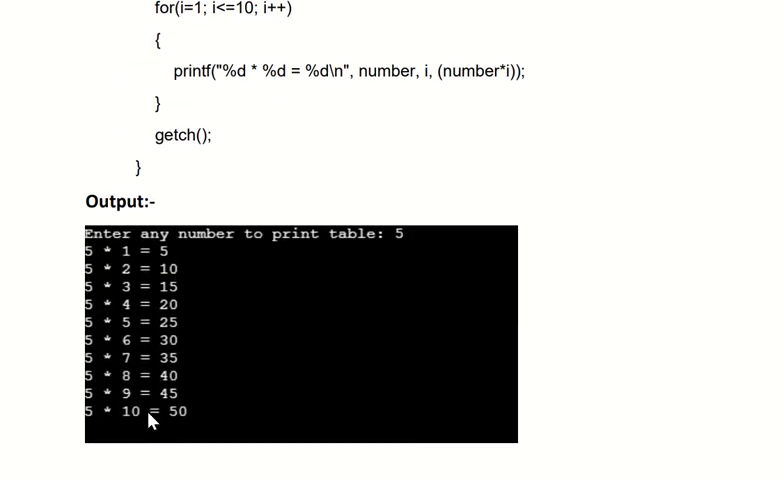
mouse_move(396, 252)
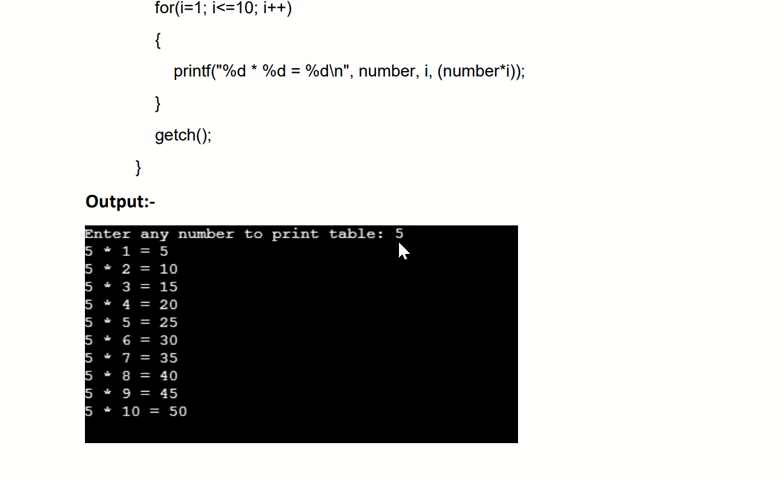
mouse_move(140, 258)
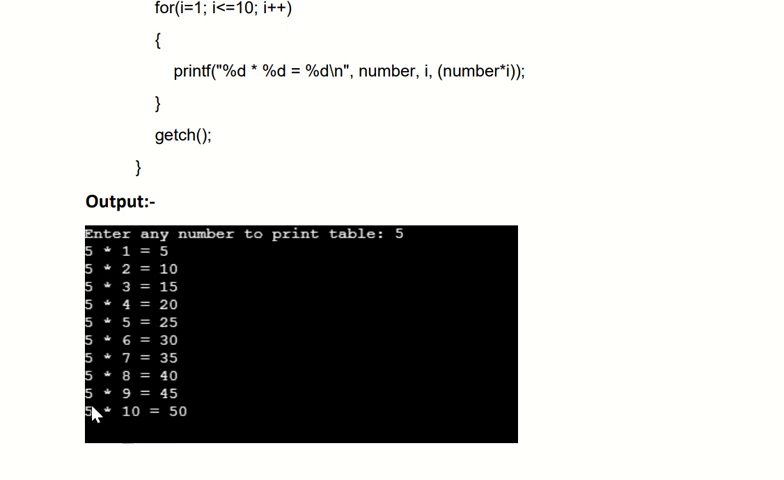
mouse_move(578, 352)
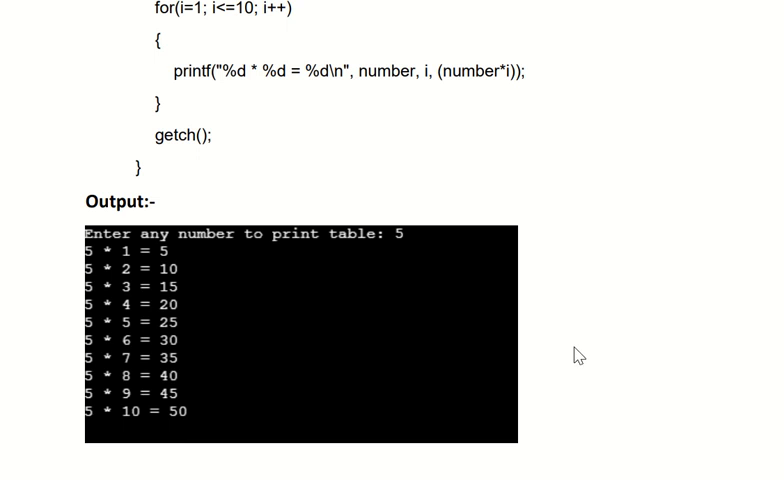
mouse_move(416, 246)
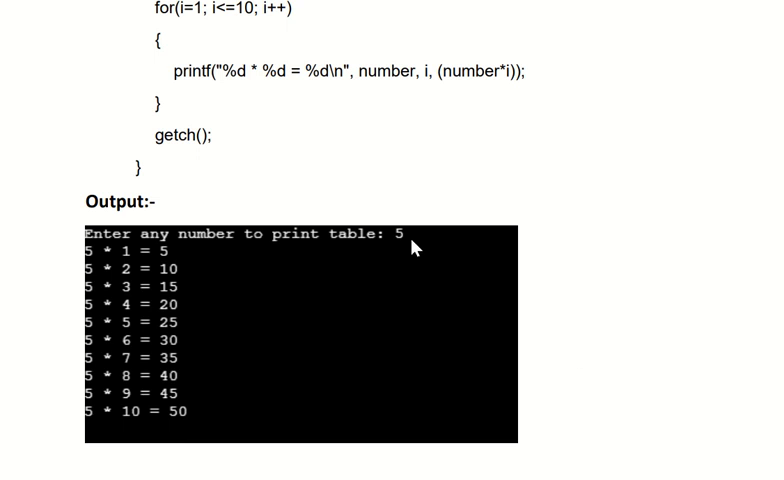
mouse_move(474, 244)
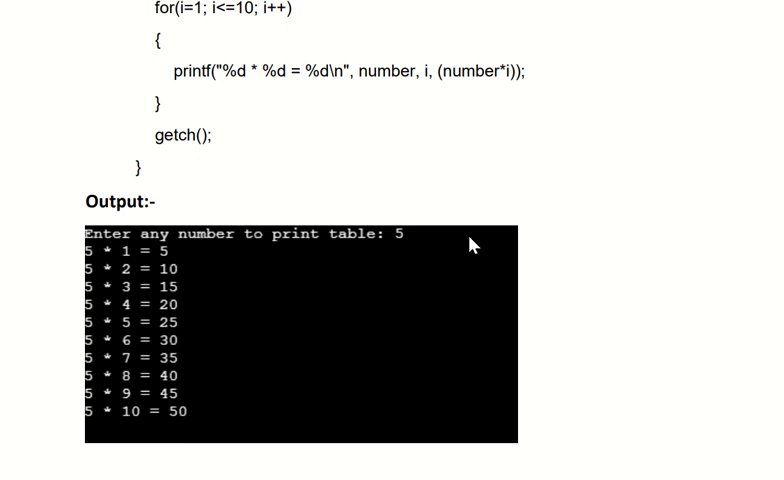
mouse_move(624, 224)
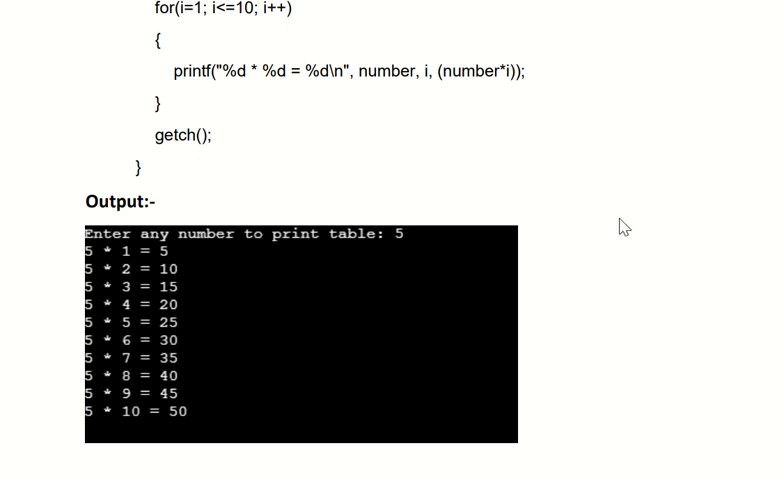